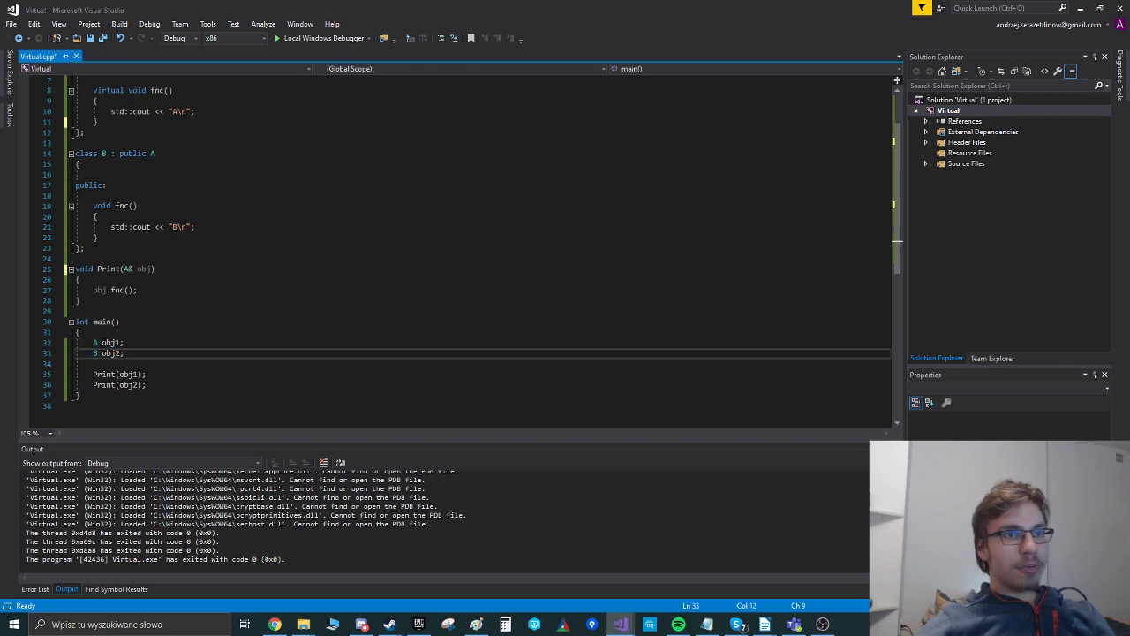
Draw a box labelled ptr in Paint, with a second marked box below it
{"action": "double_click", "coordinate": [110, 353]}
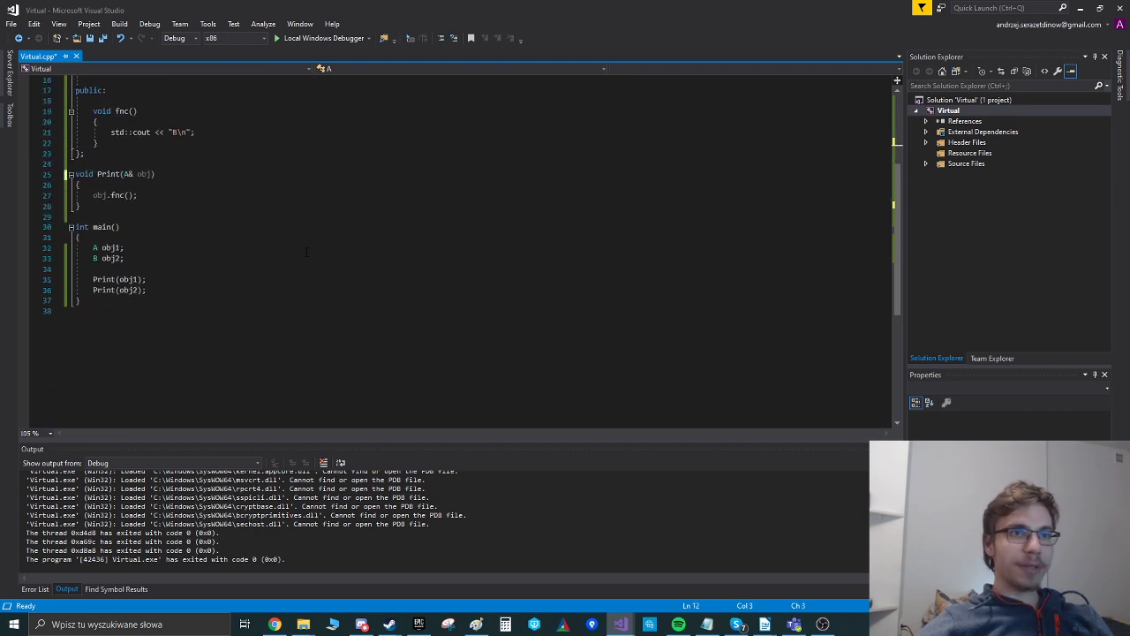
{"action": "scroll", "scroll_direction": "up", "scroll_amount": 3}
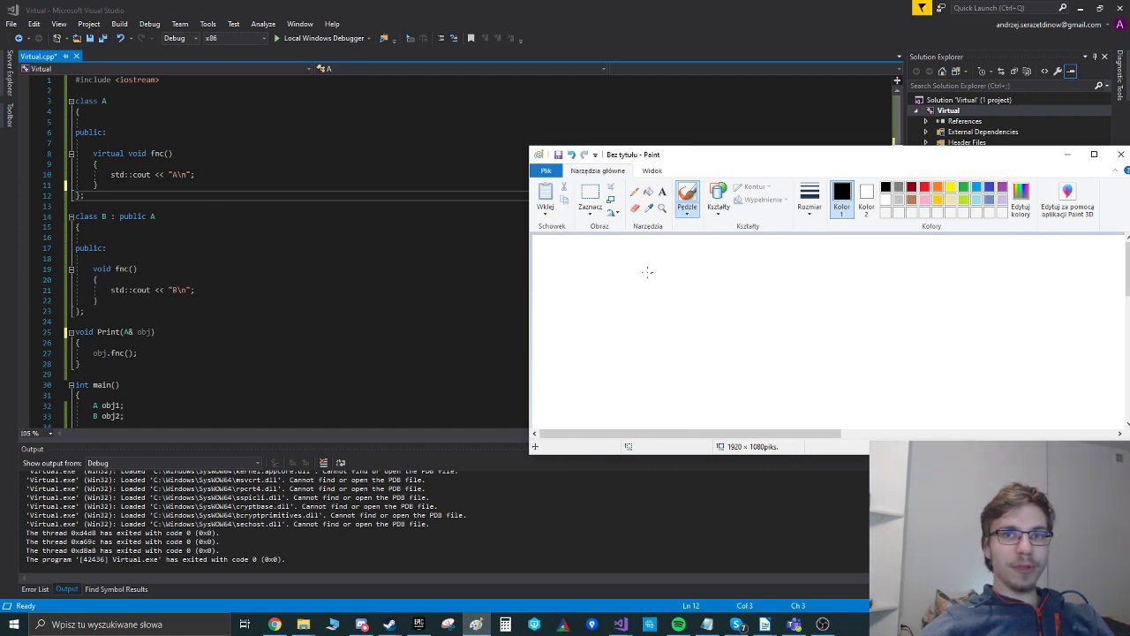
{"action": "left_click_drag", "start_coordinate": [610, 281], "coordinate": [717, 353]}
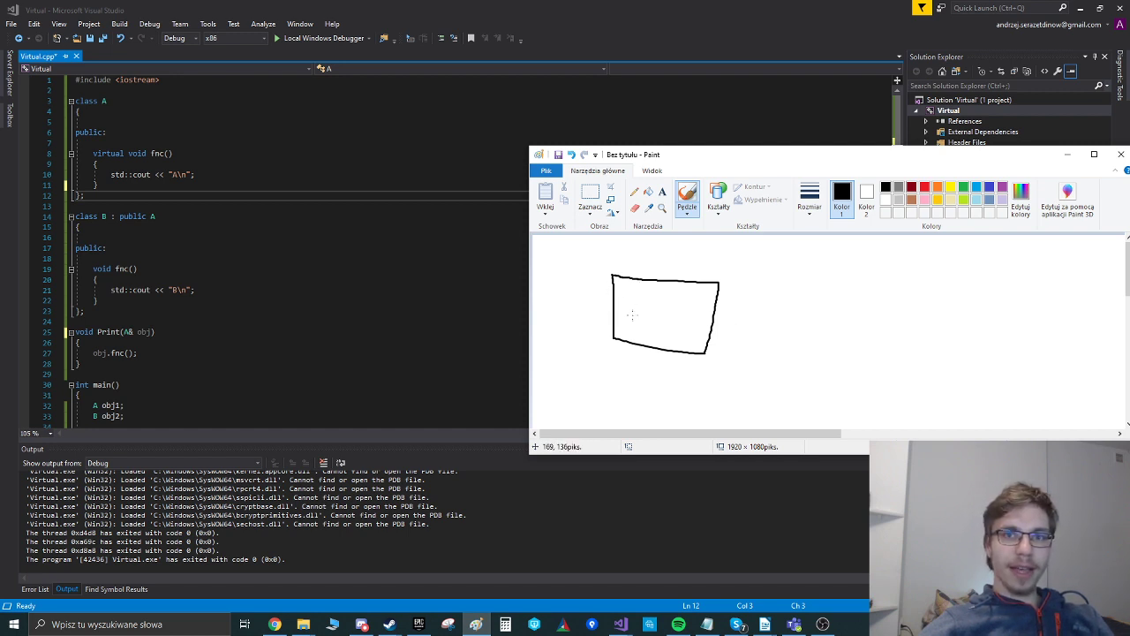
{"action": "left_click_drag", "start_coordinate": [640, 318], "coordinate": [657, 305]}
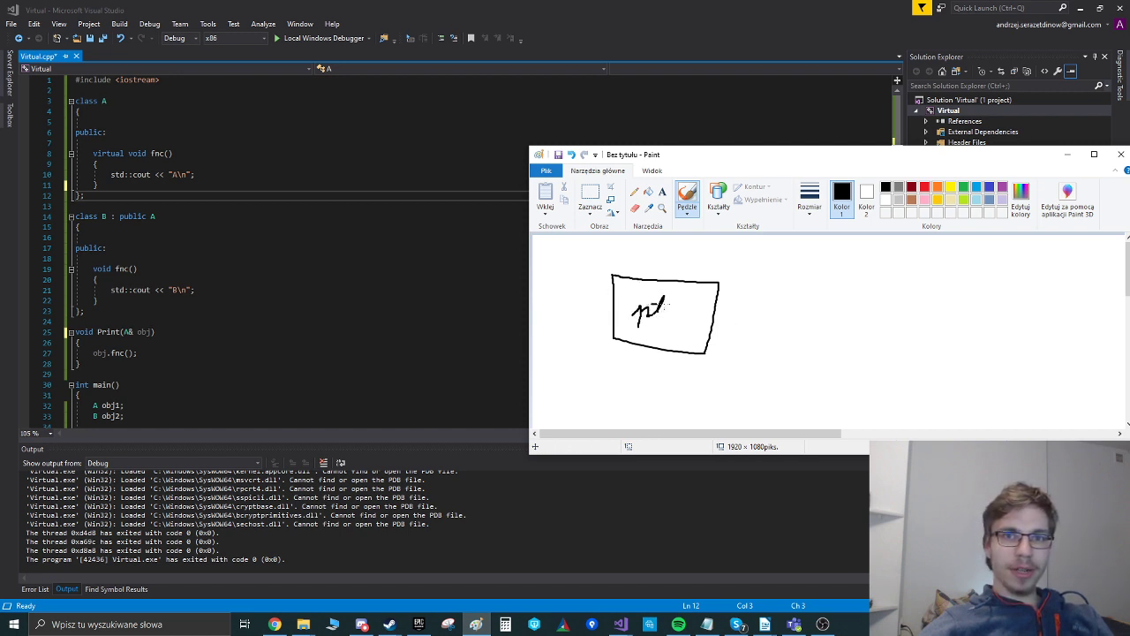
{"action": "left_click_drag", "start_coordinate": [644, 307], "coordinate": [671, 314]}
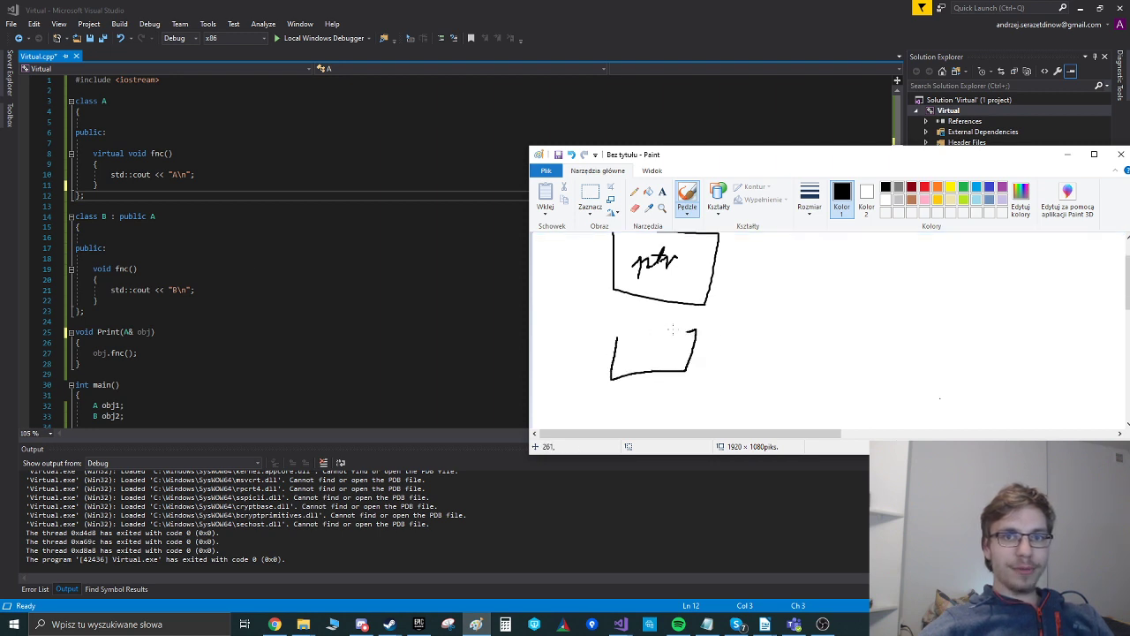
{"action": "left_click_drag", "start_coordinate": [613, 340], "coordinate": [697, 333]}
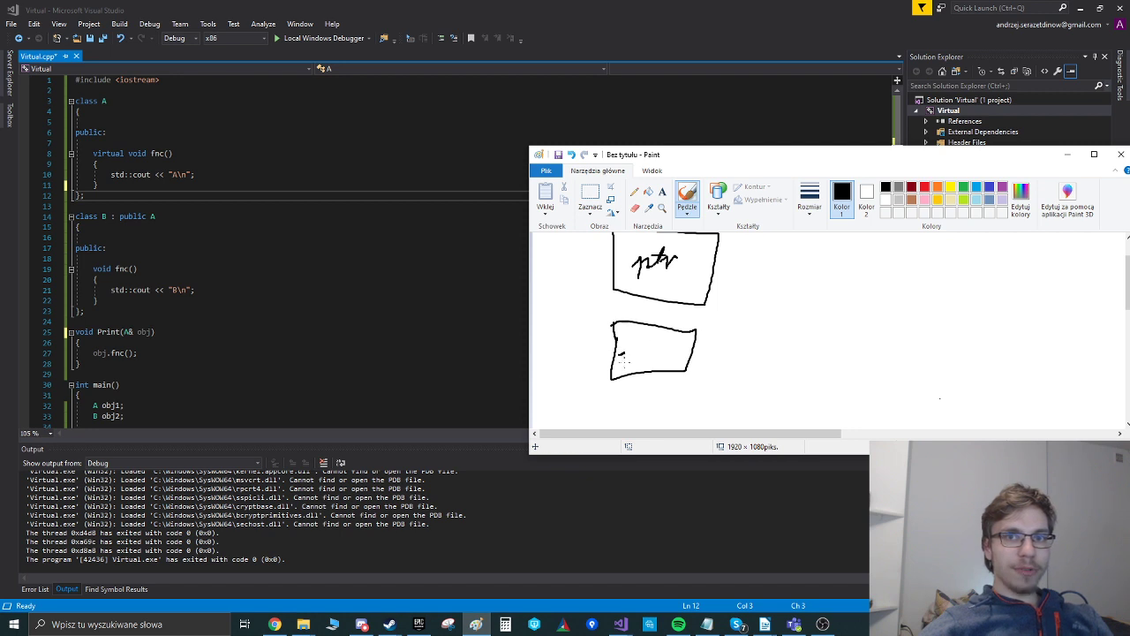
{"action": "left_click_drag", "start_coordinate": [623, 362], "coordinate": [649, 353]}
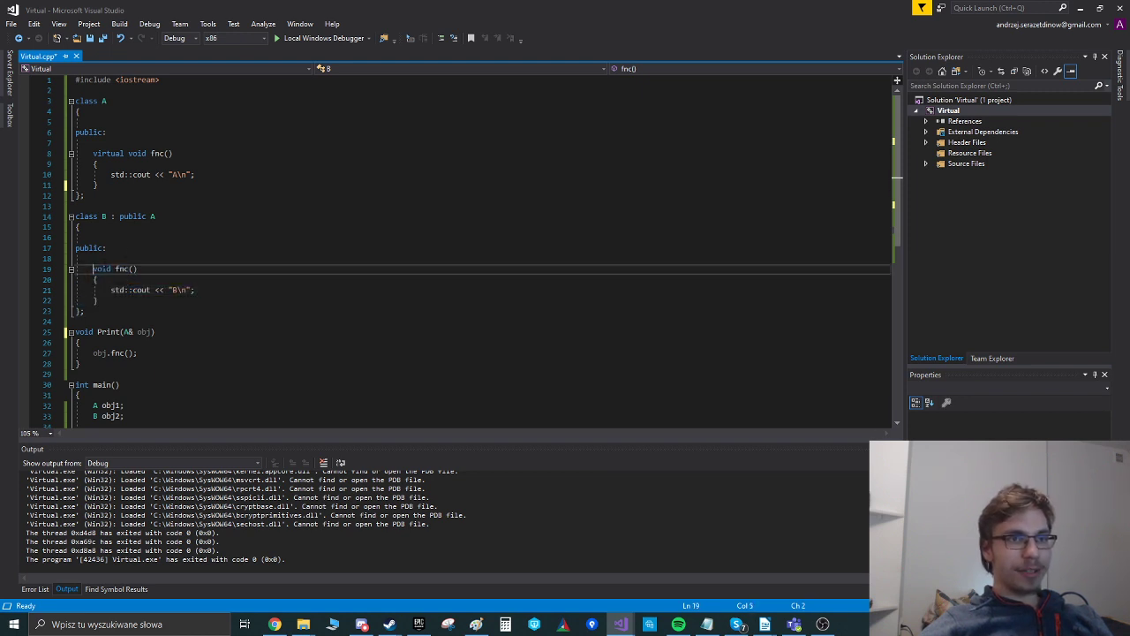
{"action": "left_click_drag", "start_coordinate": [94, 152], "coordinate": [99, 186]}
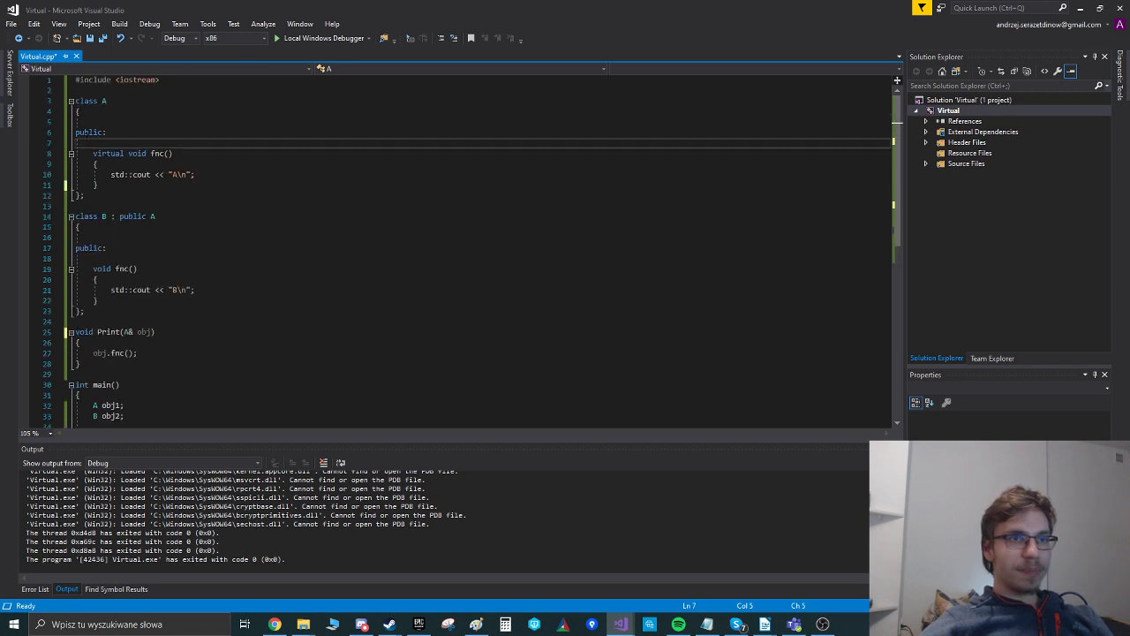
{"action": "left_click_drag", "start_coordinate": [80, 99], "coordinate": [157, 217]}
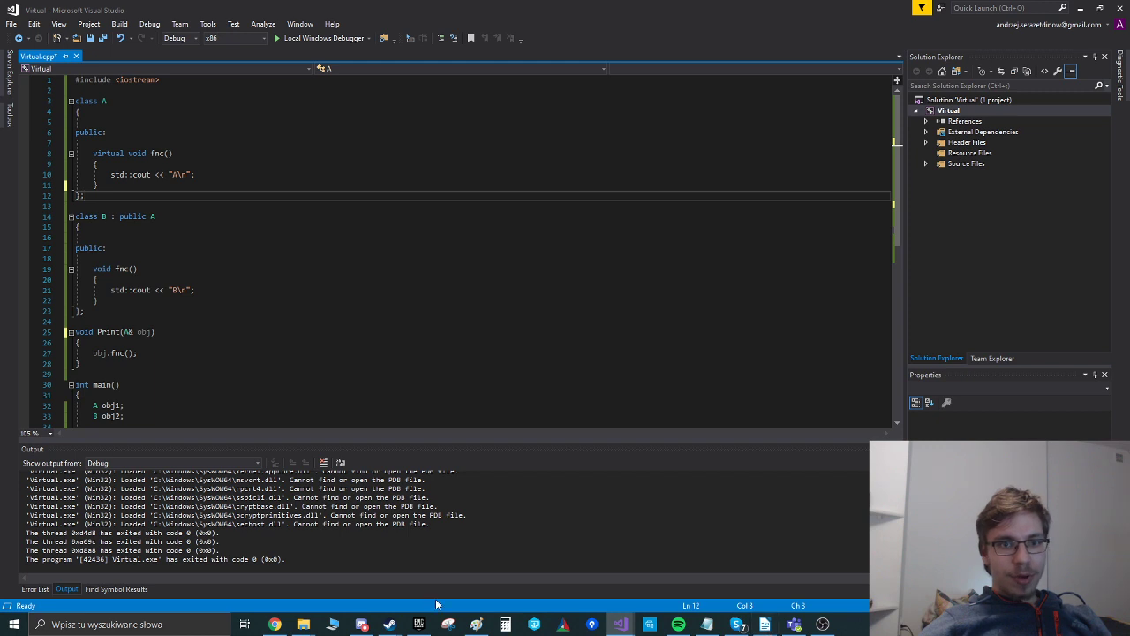
{"action": "left_click", "coordinate": [476, 624]}
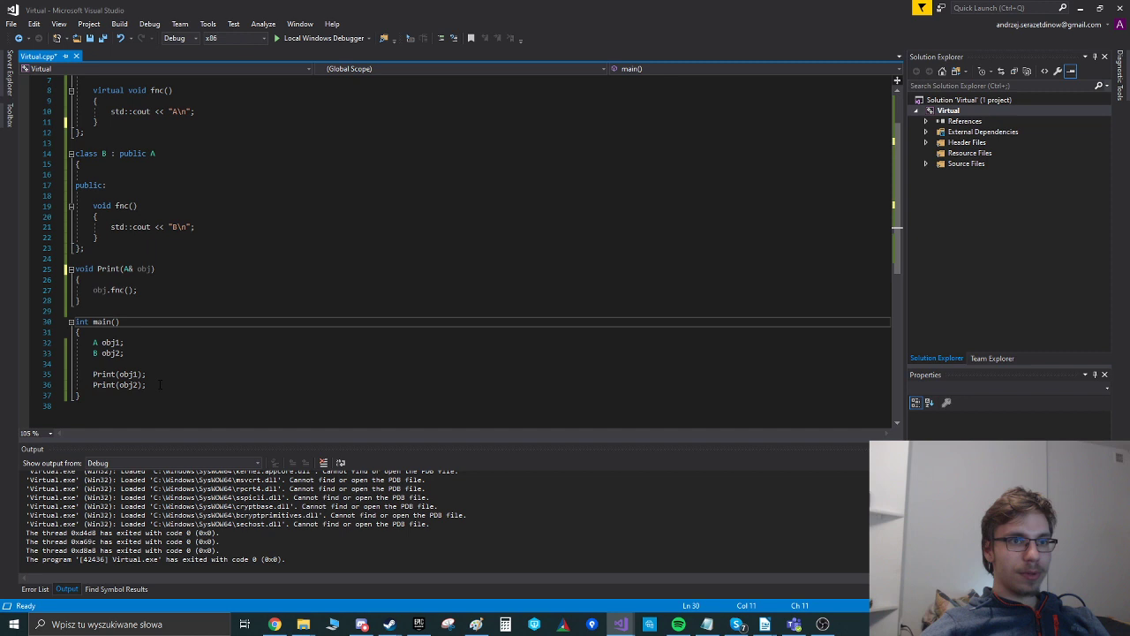
Select main's old object and Print lines and add std::cout << sizeof(A); above them
{"action": "left_click_drag", "start_coordinate": [94, 342], "coordinate": [147, 385]}
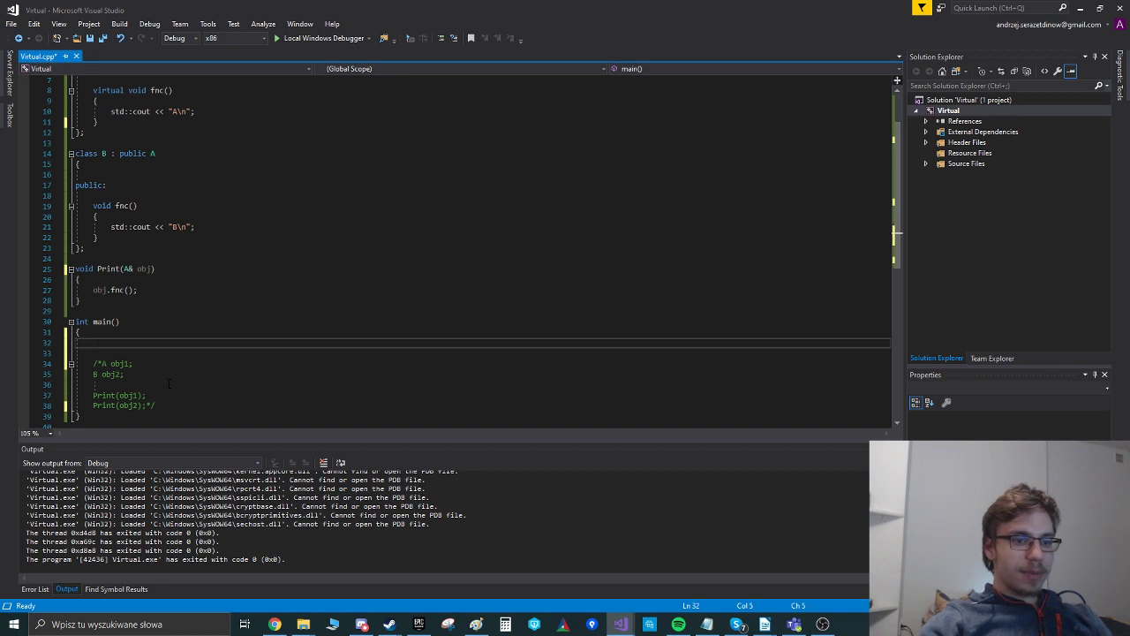
{"action": "type", "text": "std::cout"}
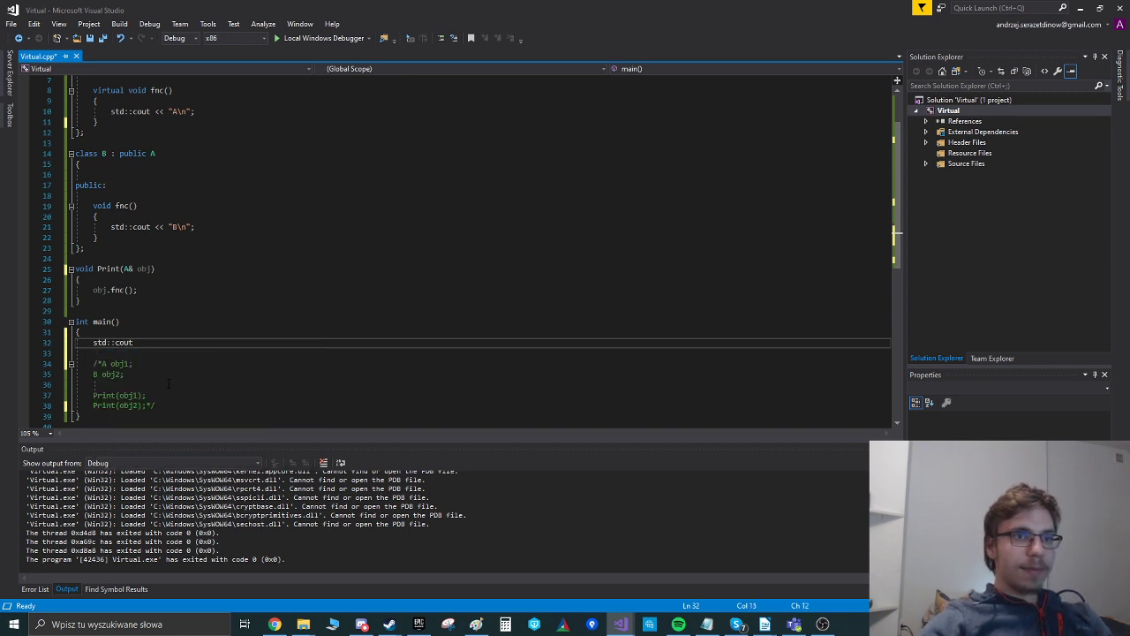
{"action": "type", "text": "<<"}
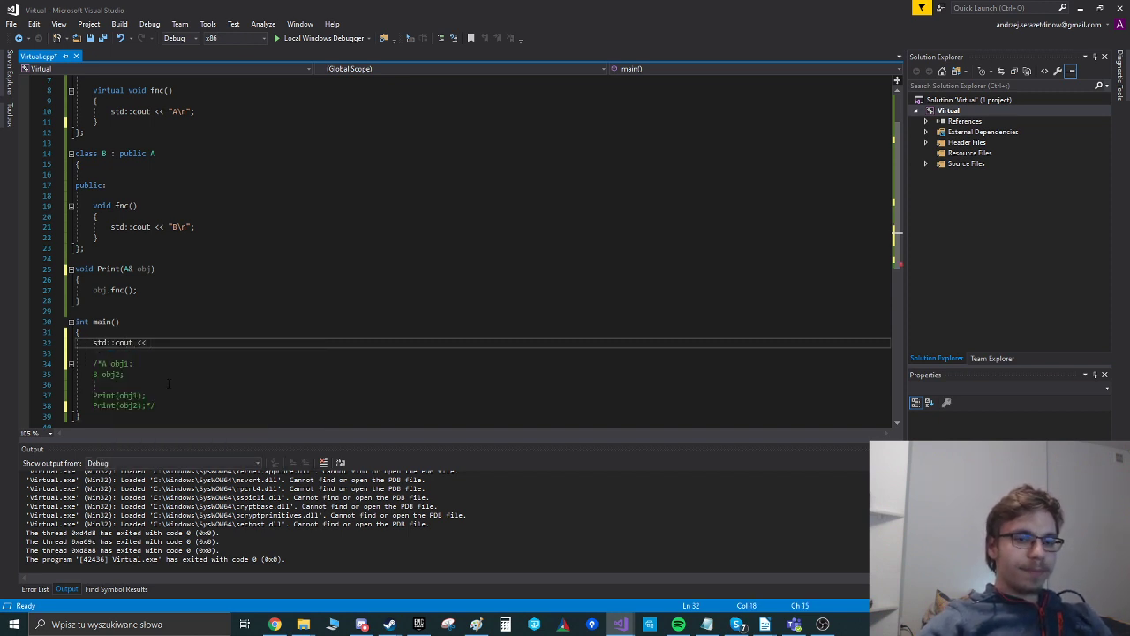
{"action": "type", "text": "sizeof()"}
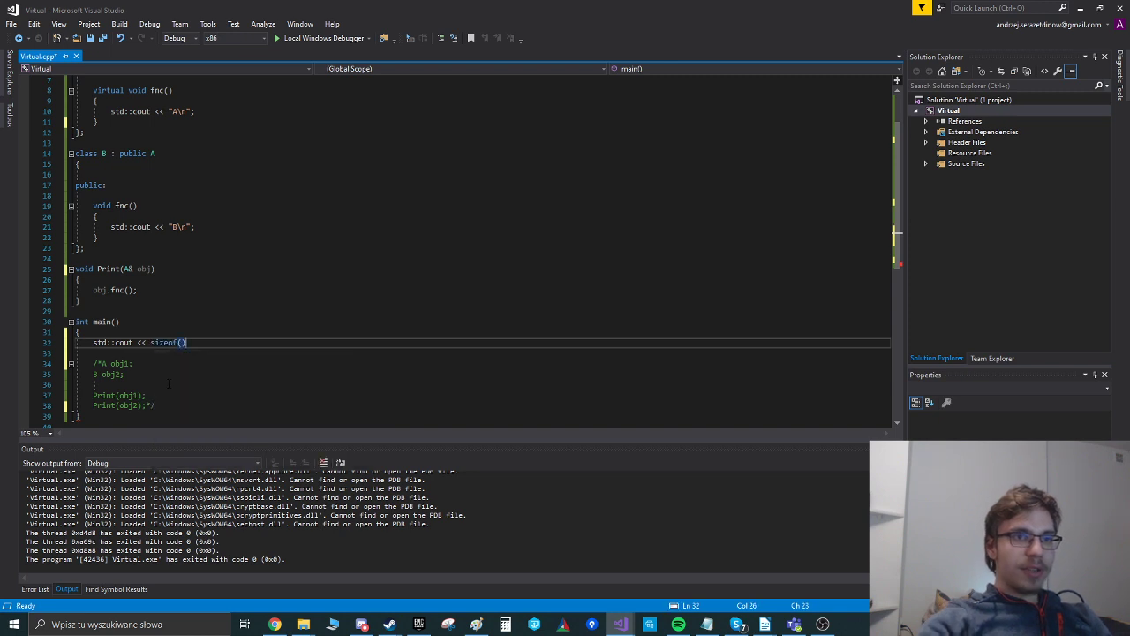
{"action": "type", "text": "A);"}
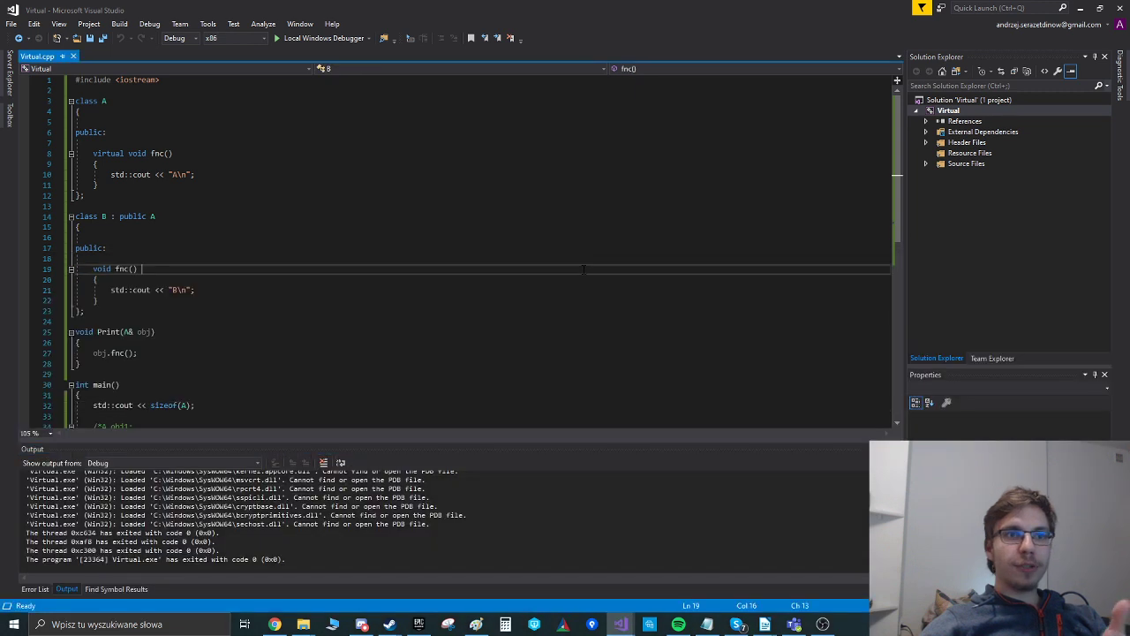
Scroll through Virtual.cpp and run the build
{"action": "scroll", "scroll_direction": "down", "scroll_amount": 3}
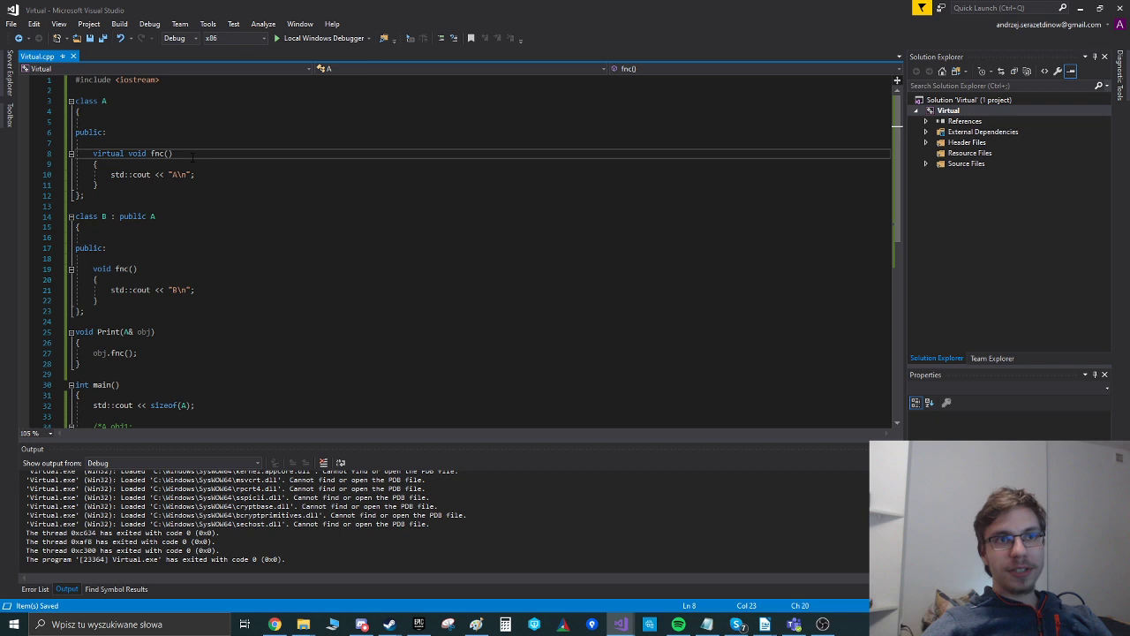
{"action": "scroll", "scroll_direction": "down", "scroll_amount": 3}
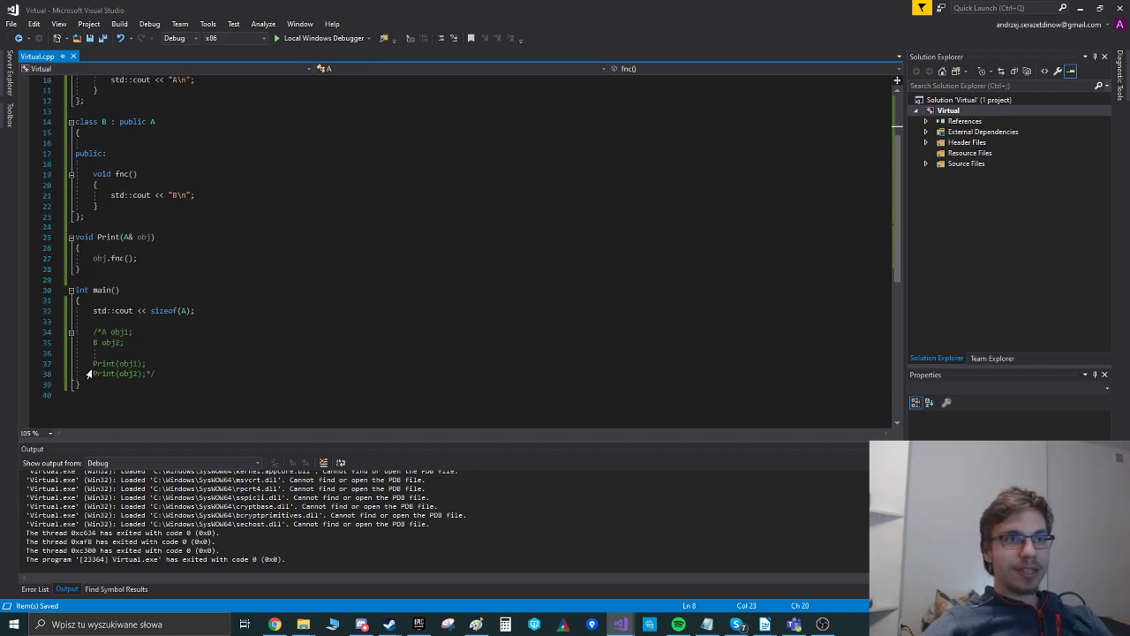
{"action": "left_click", "coordinate": [237, 38]}
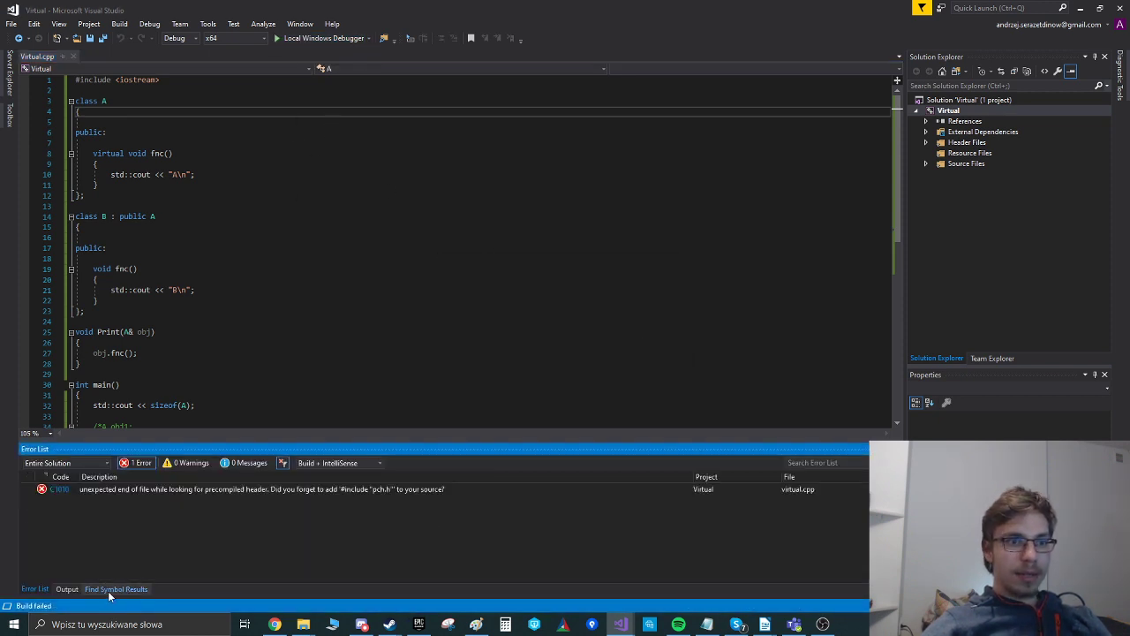
Check the failed build output and set Precompiled Header to Not Using
{"action": "left_click", "coordinate": [67, 588]}
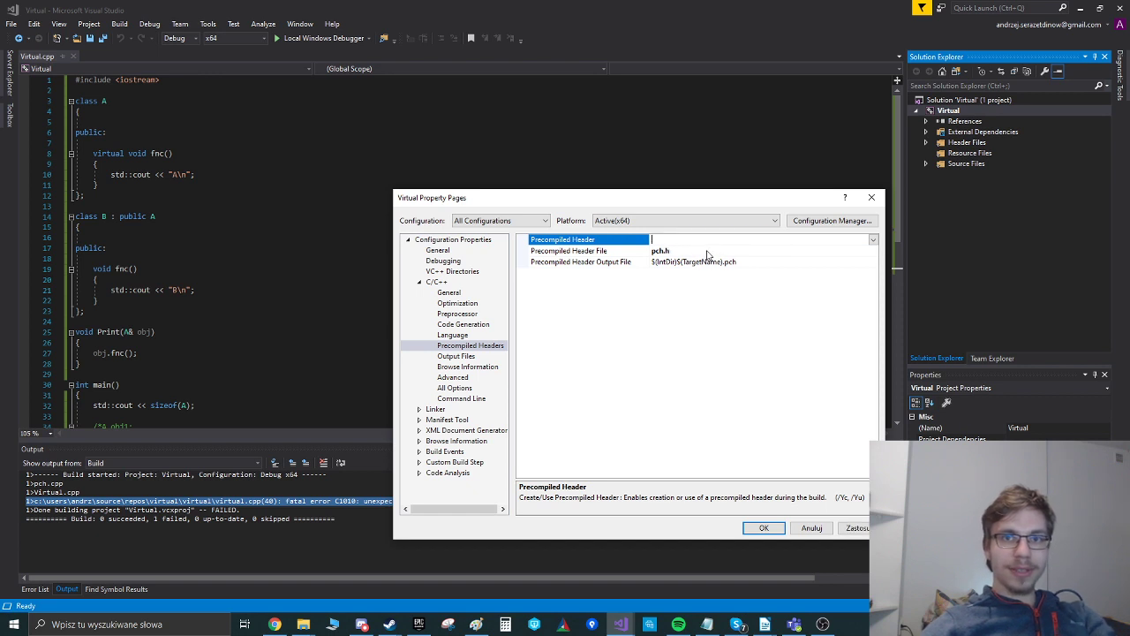
{"action": "left_click", "coordinate": [582, 261]}
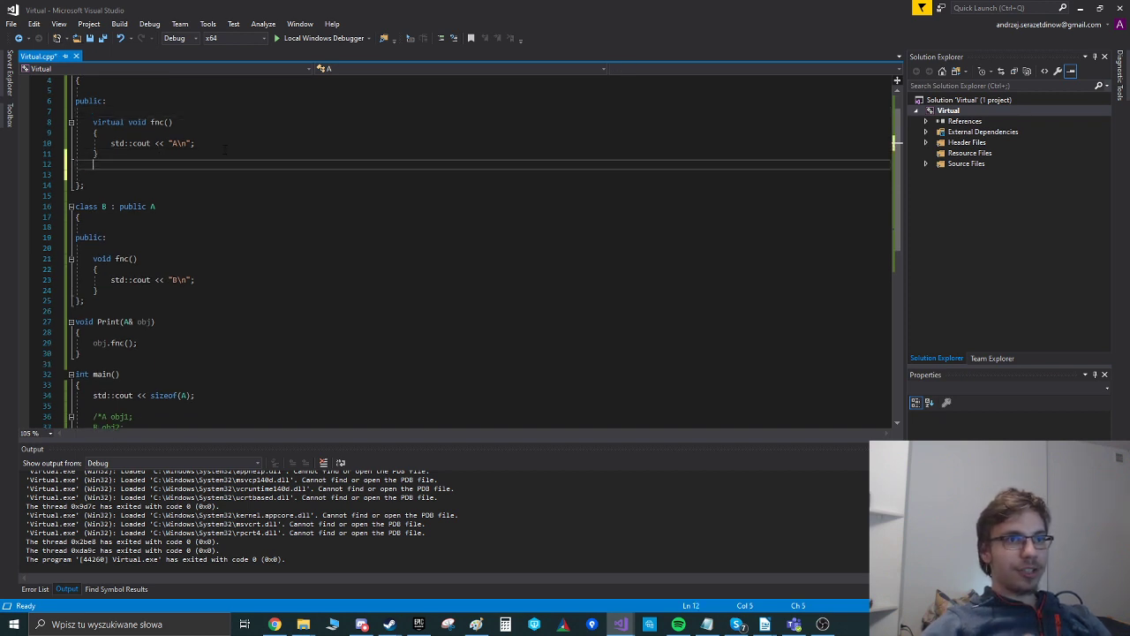
Type char x; inside class A, then rebuild and run with Local Windows Debugger
{"action": "type", "text": "char x;"}
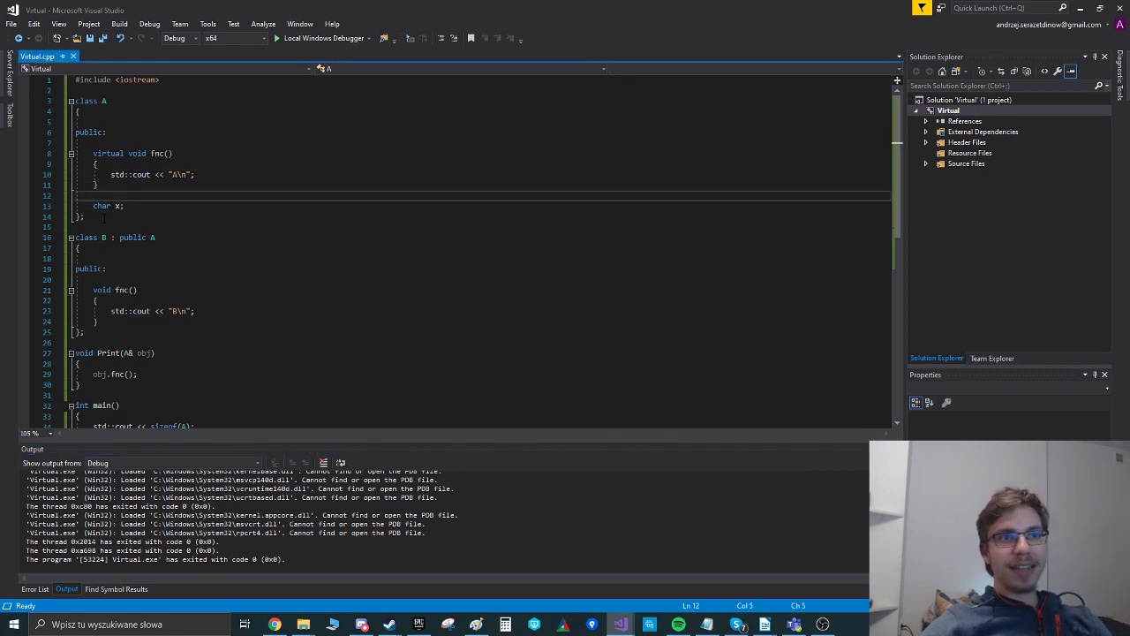
{"action": "double_click", "coordinate": [119, 206]}
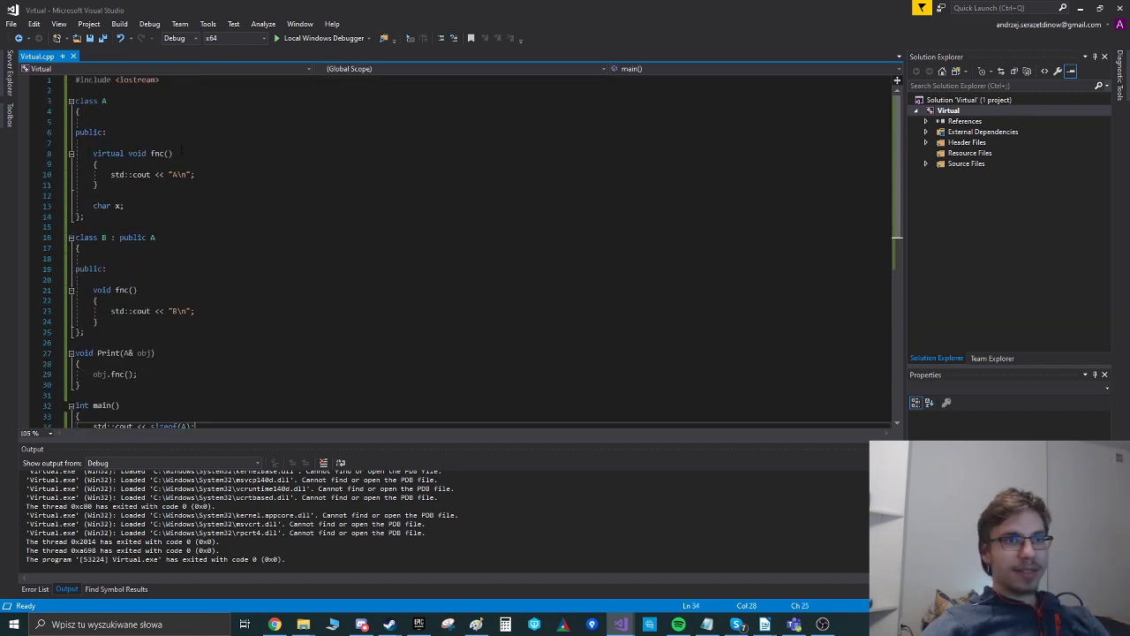
{"action": "scroll", "scroll_direction": "down", "scroll_amount": 3}
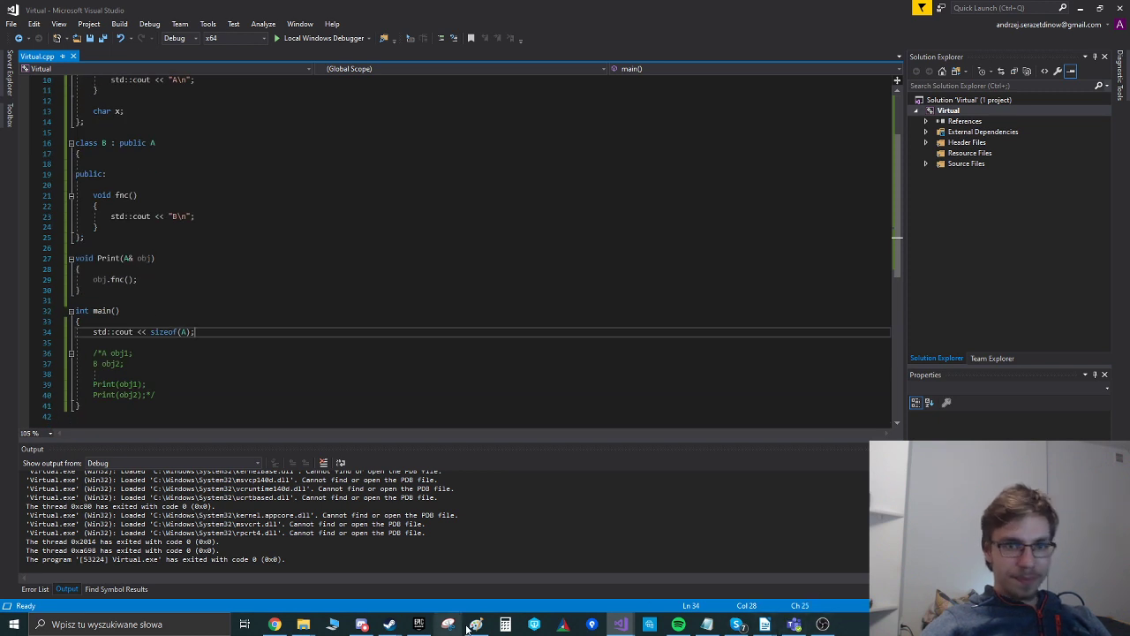
{"action": "left_click", "coordinate": [476, 624]}
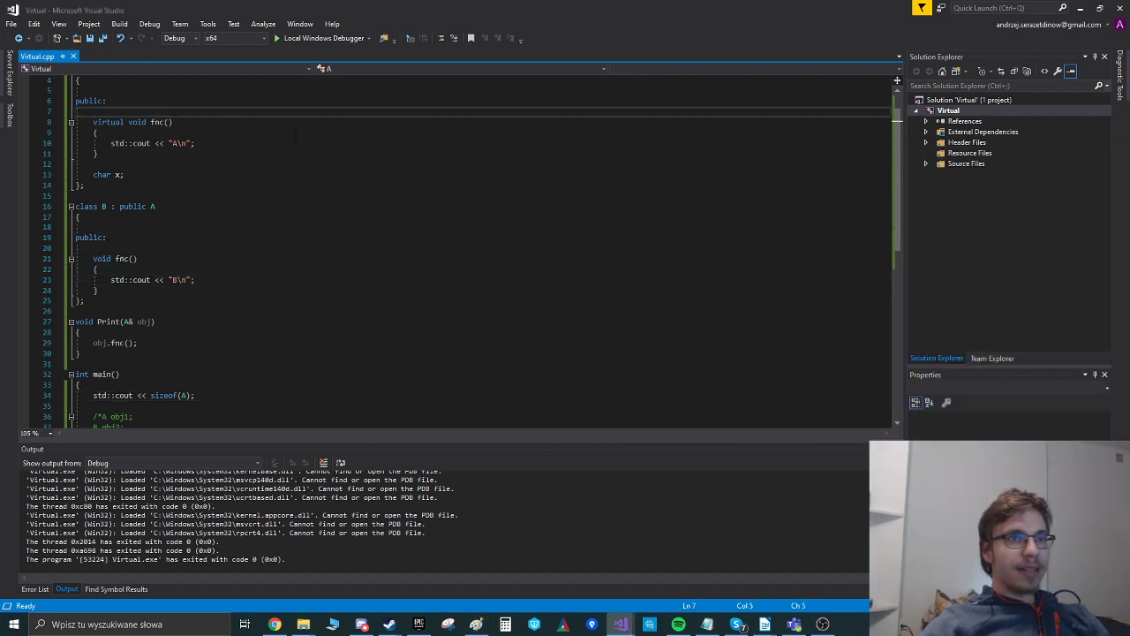
Declare virtual void fnc2() {} in class A above fnc
{"action": "type", "text": "virtual"}
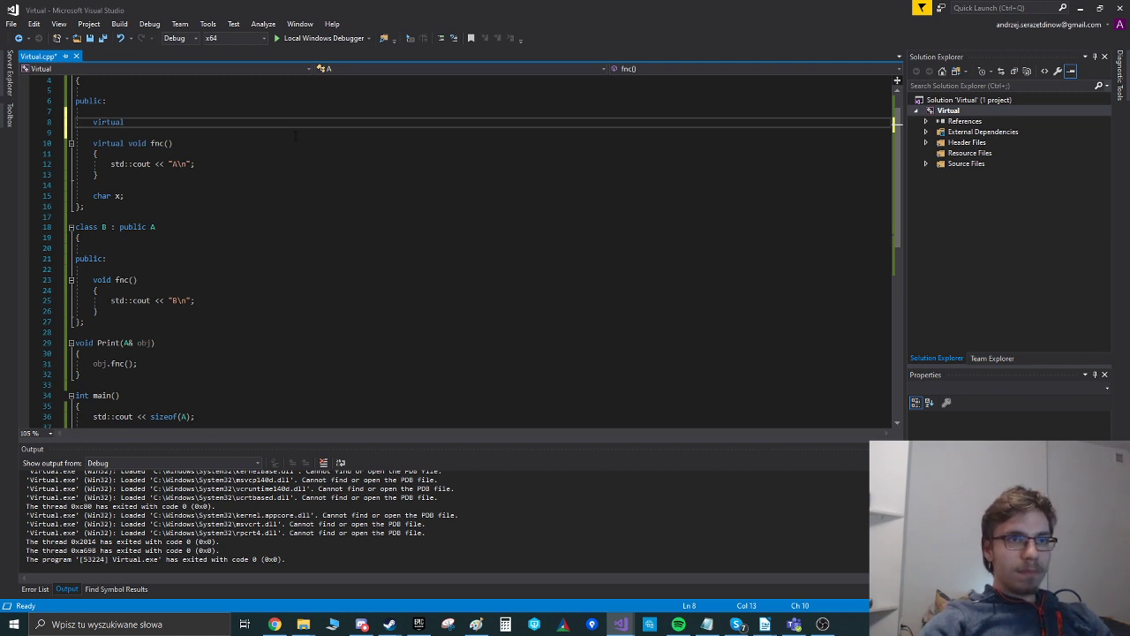
{"action": "type", "text": "void fnc2"}
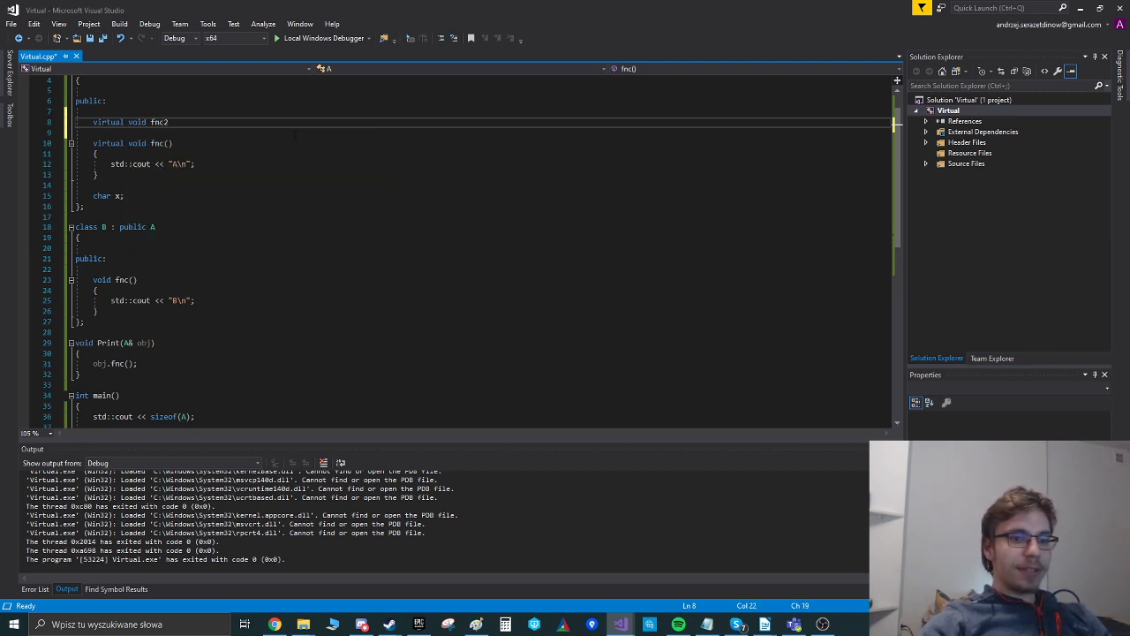
{"action": "type", "text": "() {}"}
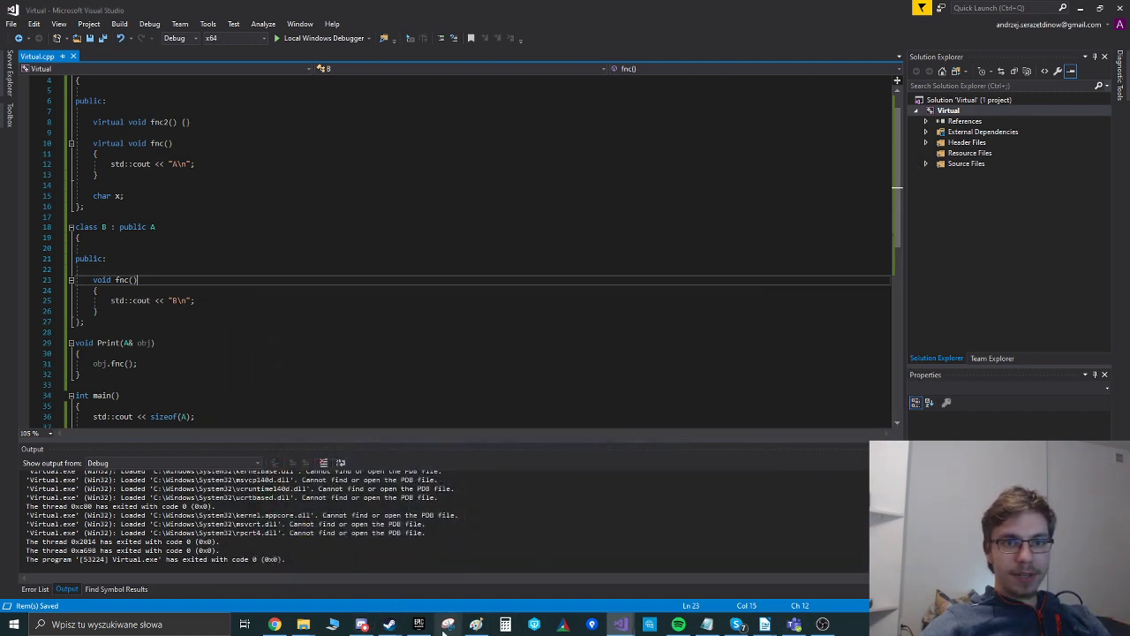
Switch to Paint and draw an arrow from B to its ptr box
{"action": "left_click", "coordinate": [448, 624]}
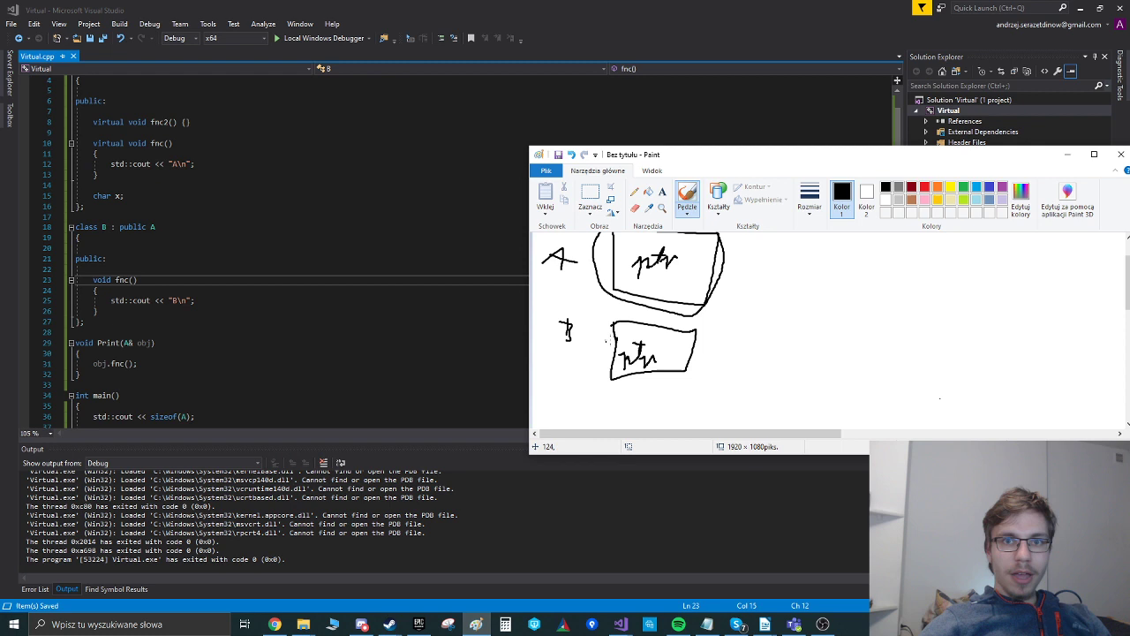
{"action": "left_click_drag", "start_coordinate": [582, 342], "coordinate": [623, 362]}
{"action": "type", "text": "virtual "}
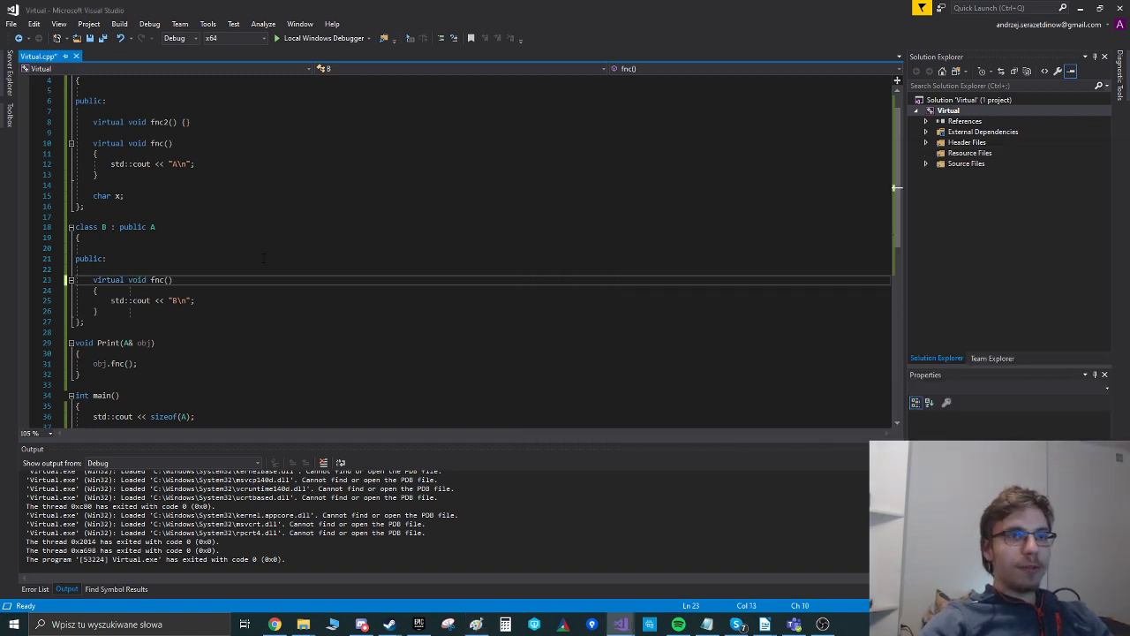
Edit class B's fnc declaration so it stays non-virtual
{"action": "type", "text": "ove"}
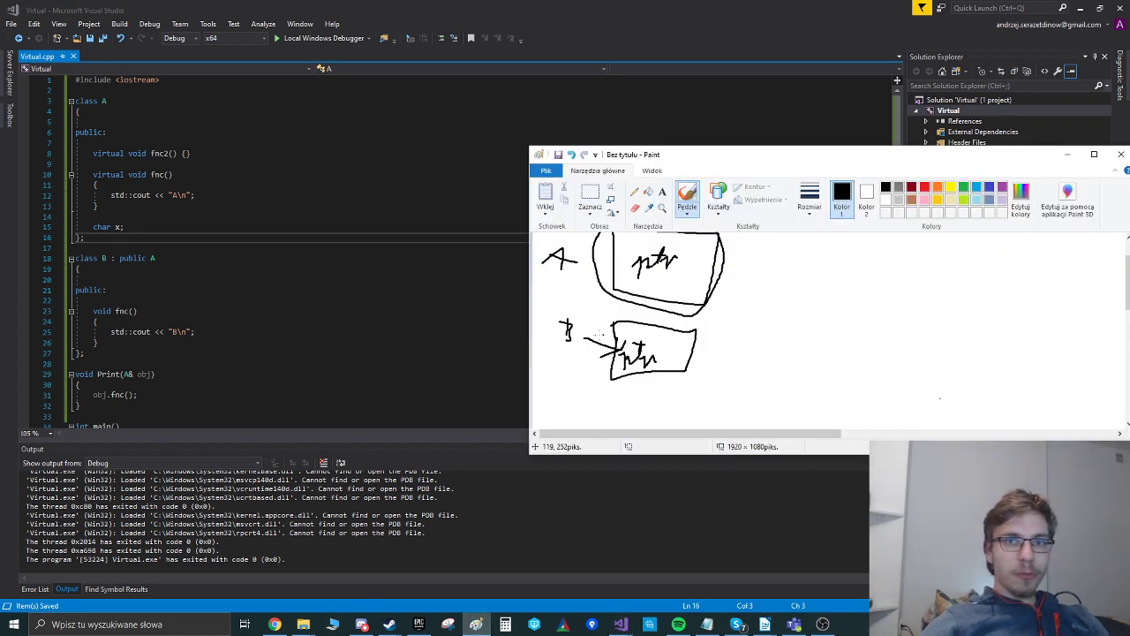
Write ptr2 inside A's box in Paint and mark a line beneath it
{"action": "left_click_drag", "start_coordinate": [645, 291], "coordinate": [671, 282]}
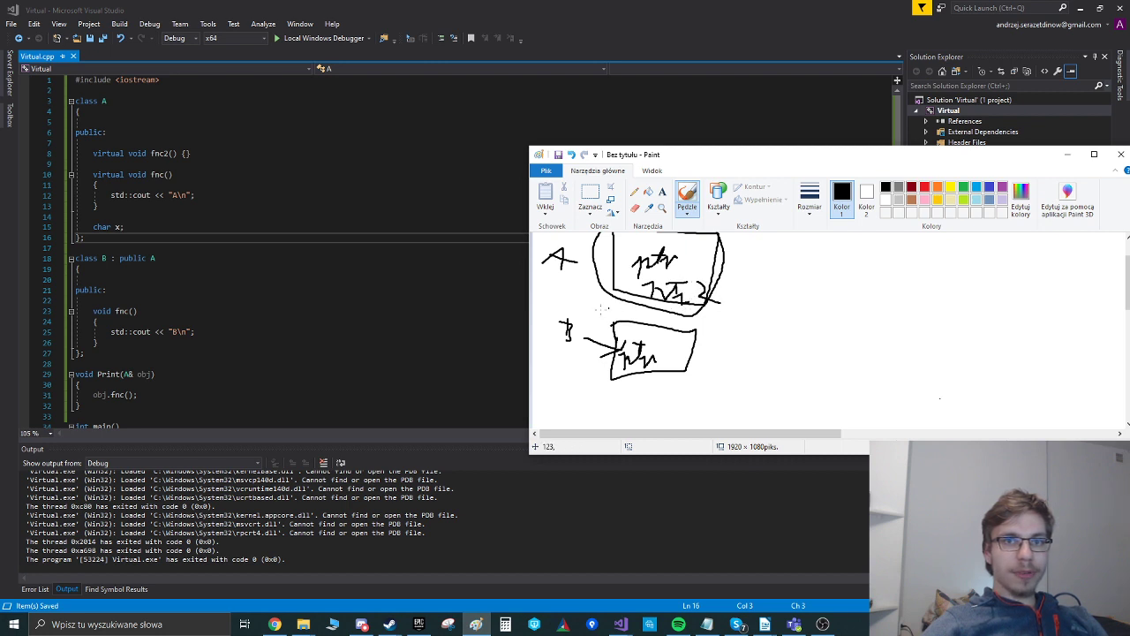
{"action": "left_click_drag", "start_coordinate": [582, 333], "coordinate": [702, 278]}
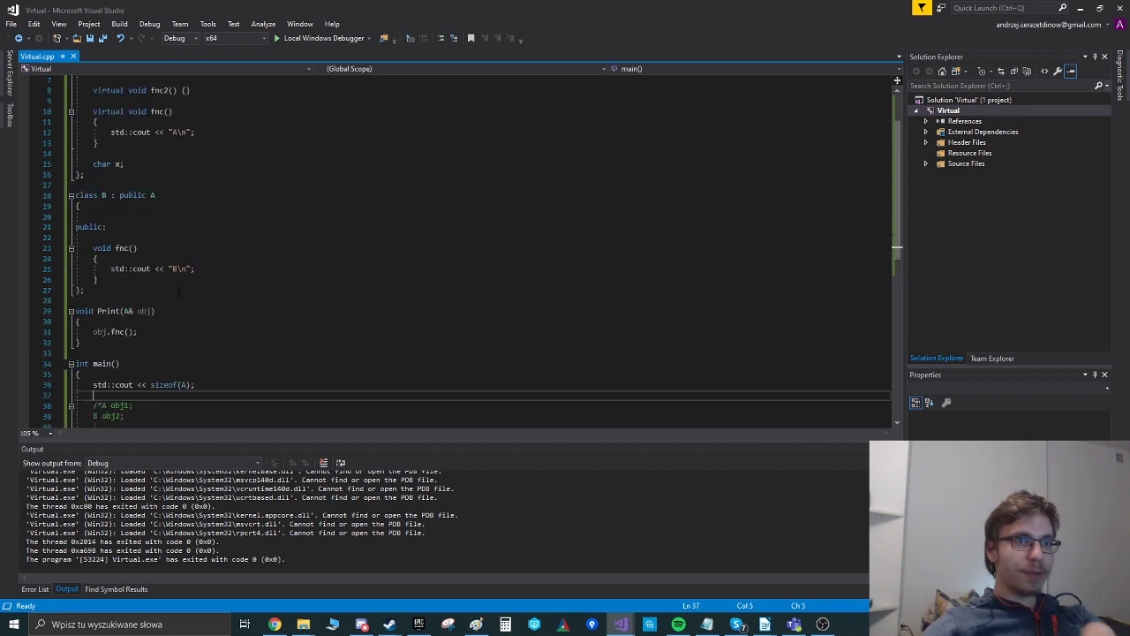
Restore obj1, obj2 and both Print calls in main, commenting out the sizeof line
{"action": "scroll", "scroll_direction": "down", "scroll_amount": 3}
{"action": "type", "text": "//"}
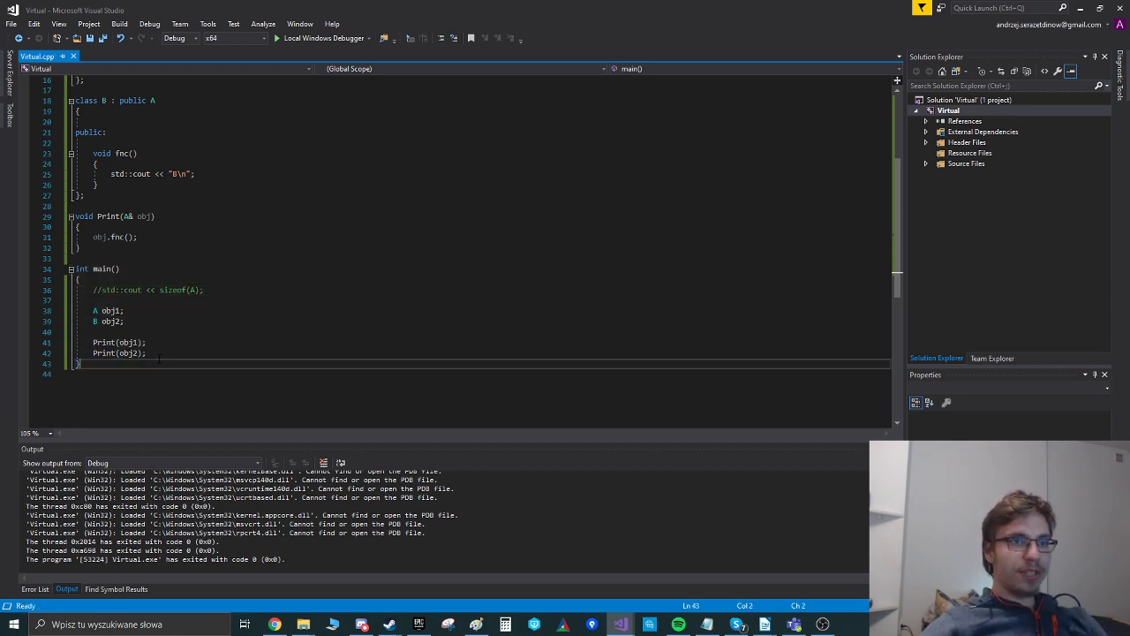
{"action": "double_click", "coordinate": [104, 352]}
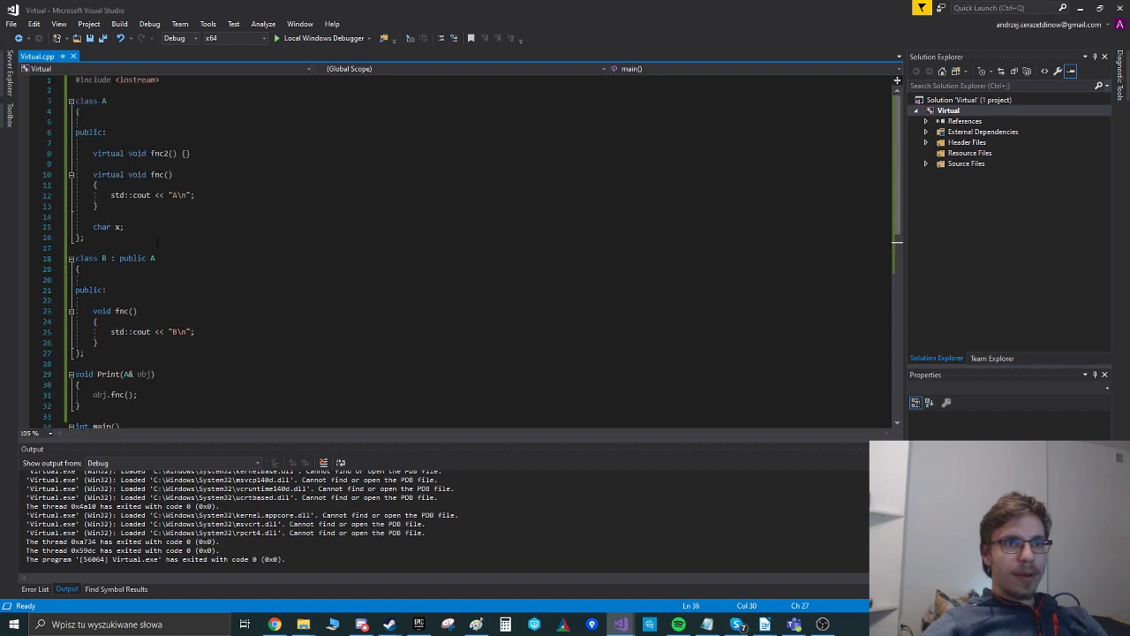
Run Virtual.cpp again, then highlight A in Print(A& obj) and class A's output statement
{"action": "left_click", "coordinate": [275, 37]}
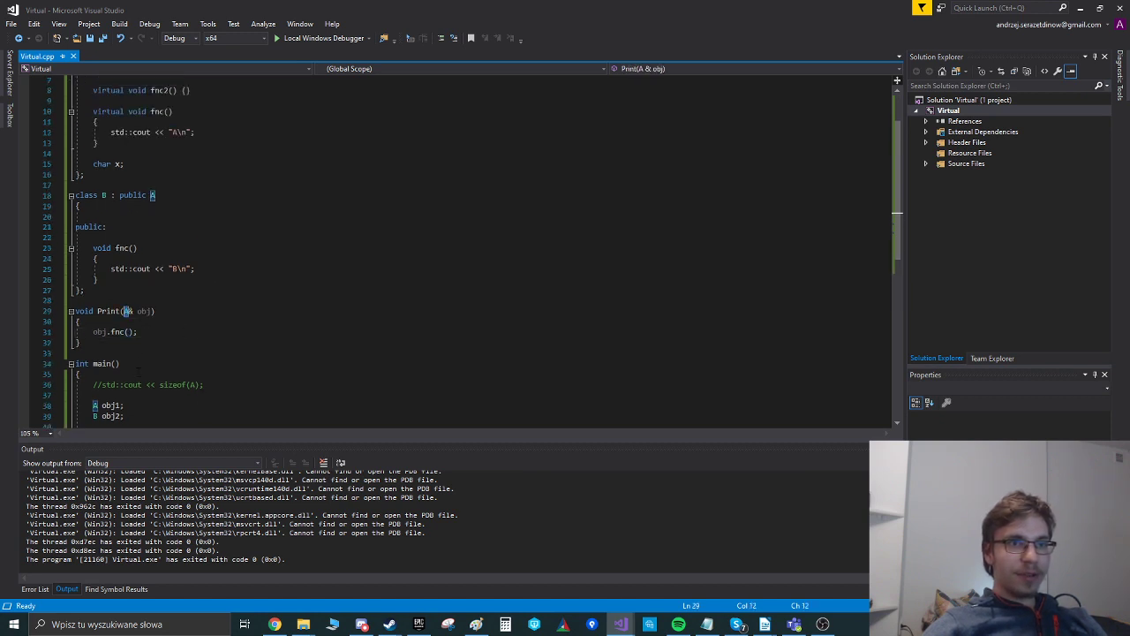
{"action": "double_click", "coordinate": [142, 311]}
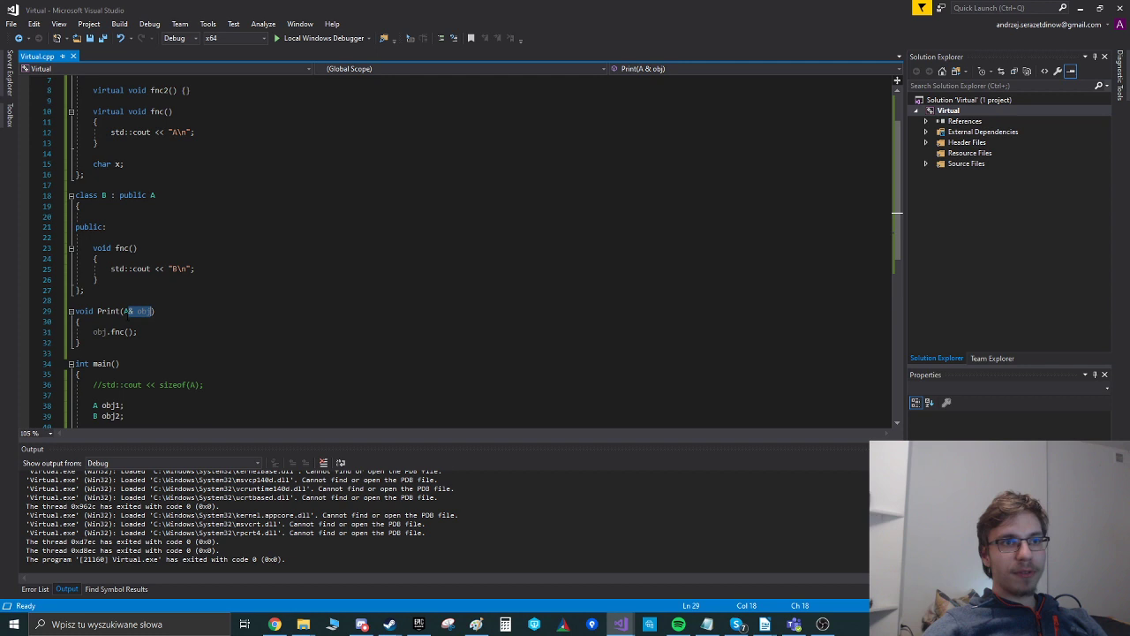
{"action": "left_click", "coordinate": [106, 289]}
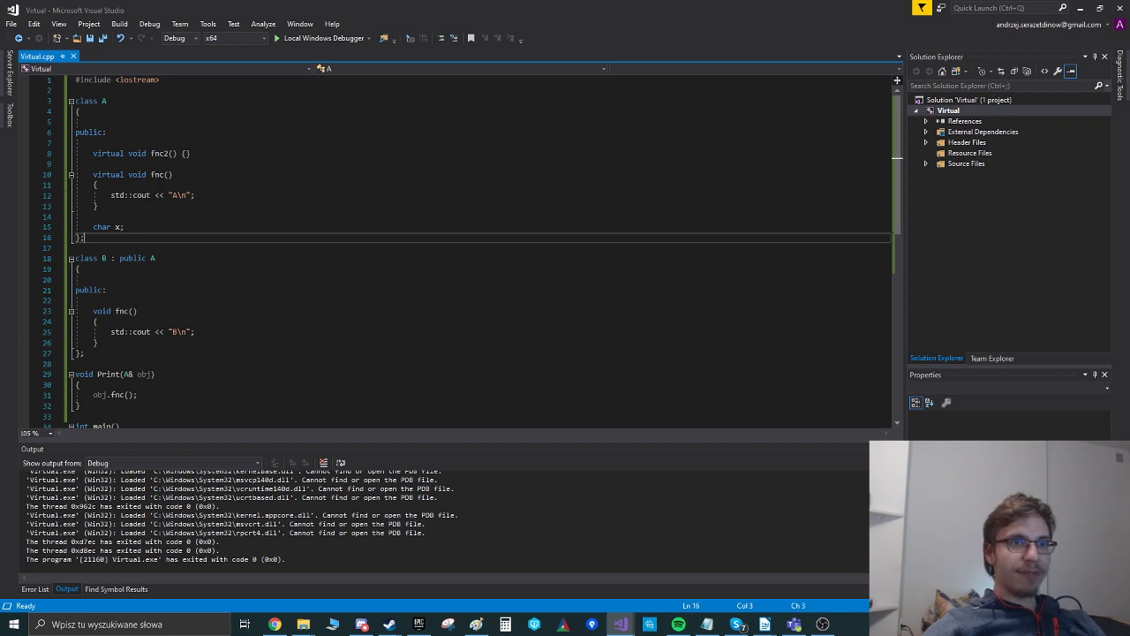
{"action": "left_click", "coordinate": [191, 195]}
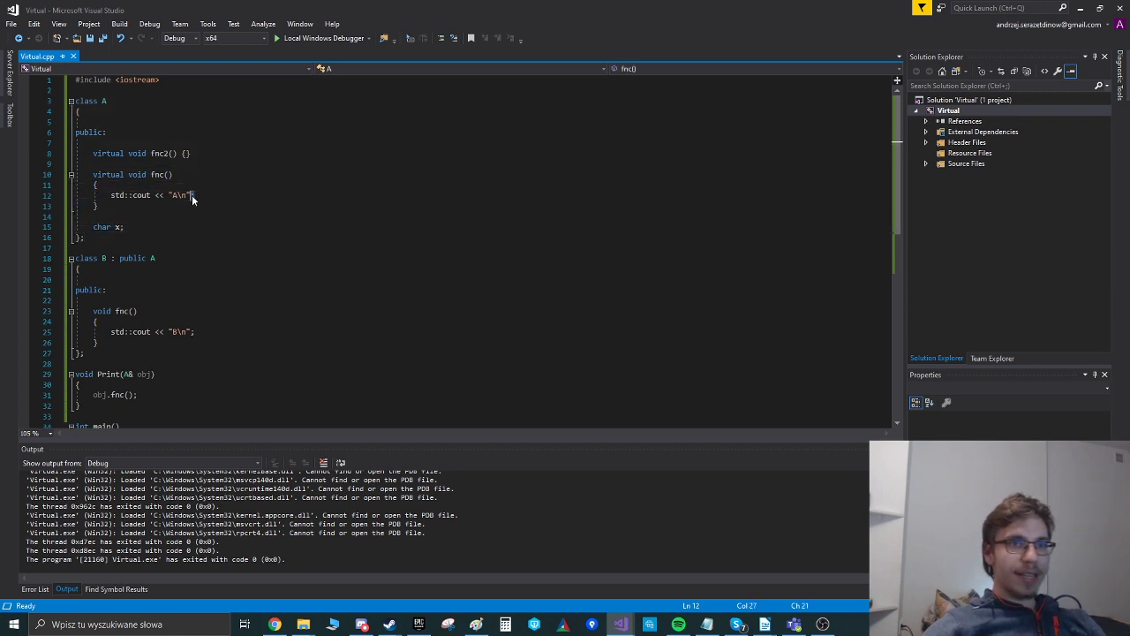
{"action": "scroll", "scroll_direction": "down", "scroll_amount": 3}
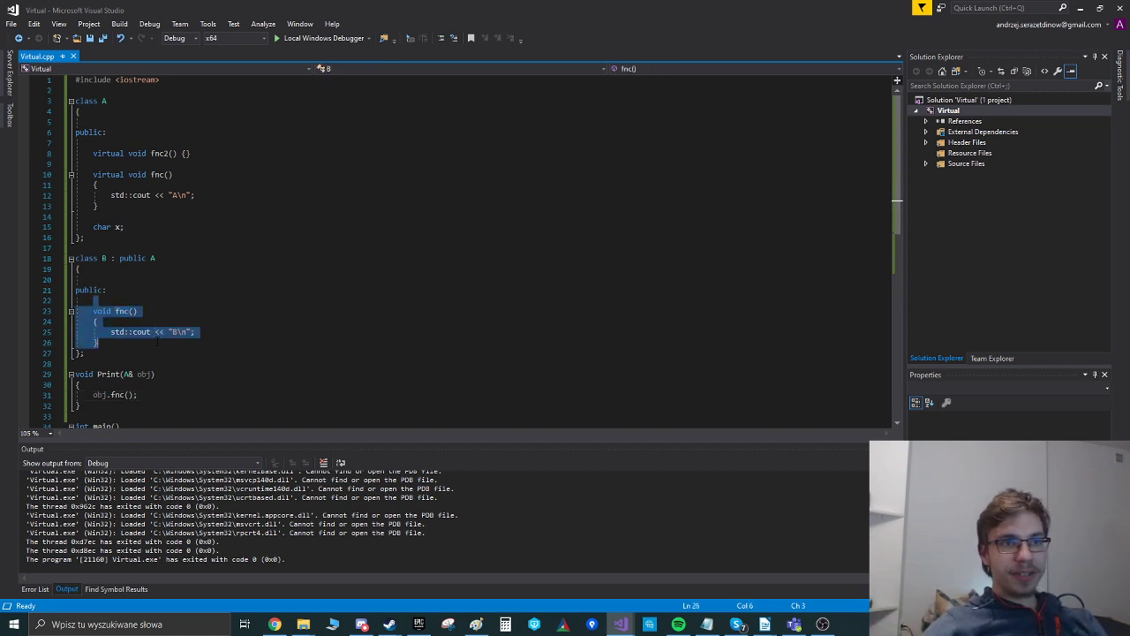
{"action": "scroll", "scroll_direction": "down", "scroll_amount": 3}
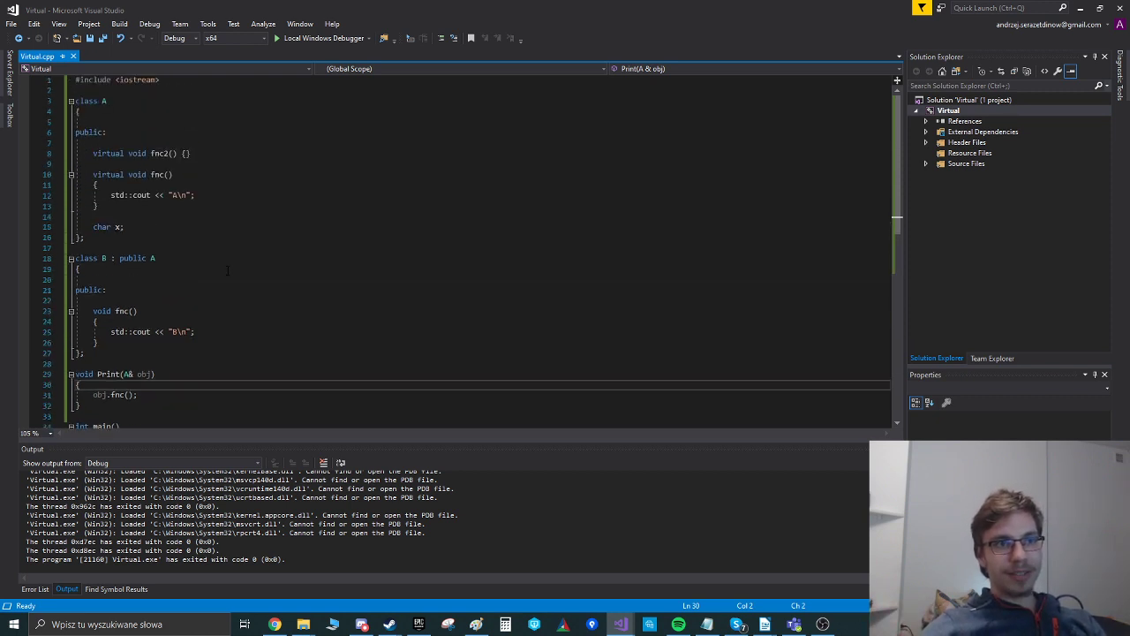
Open the Solution Platforms dropdown to show the x64 and x86 targets
{"action": "scroll", "scroll_direction": "down", "scroll_amount": 3}
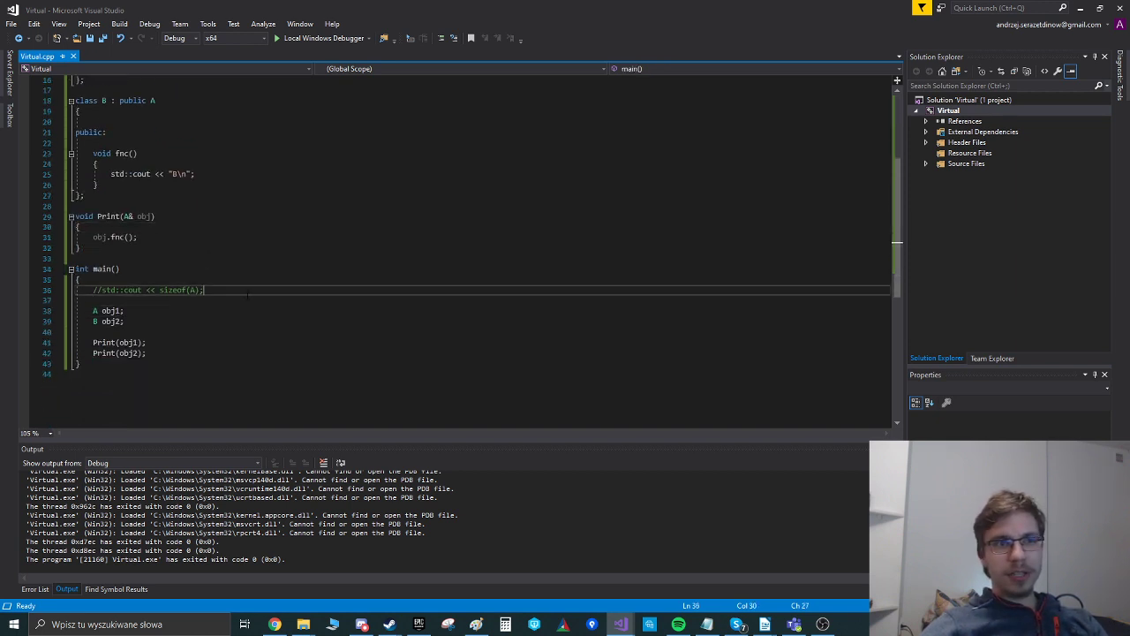
{"action": "scroll", "scroll_direction": "up", "scroll_amount": 3}
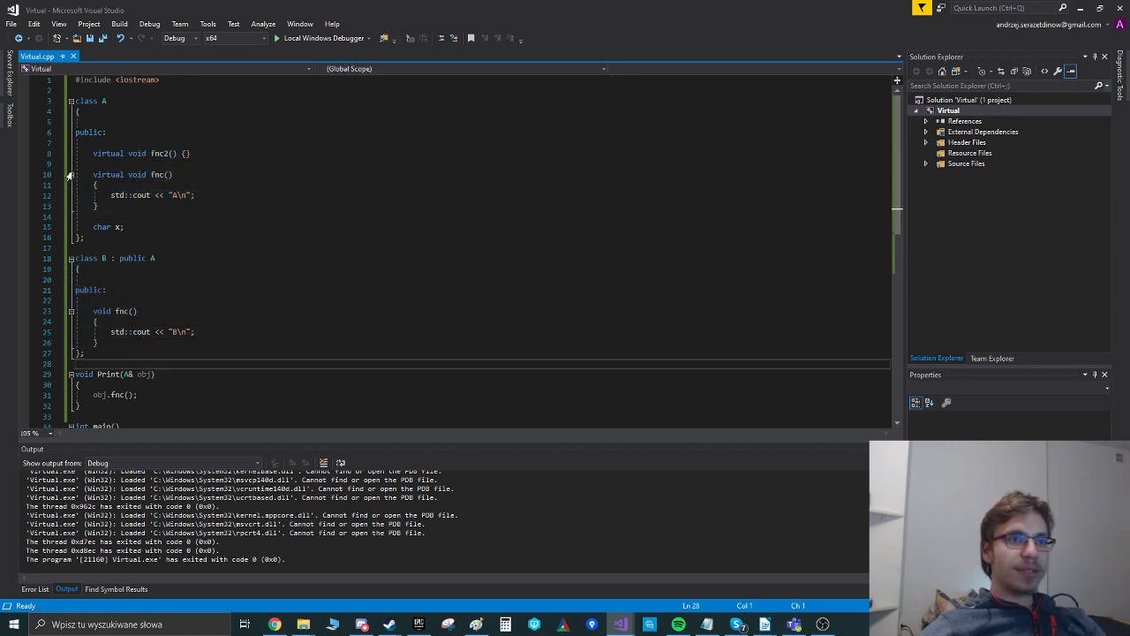
{"action": "left_click", "coordinate": [93, 142]}
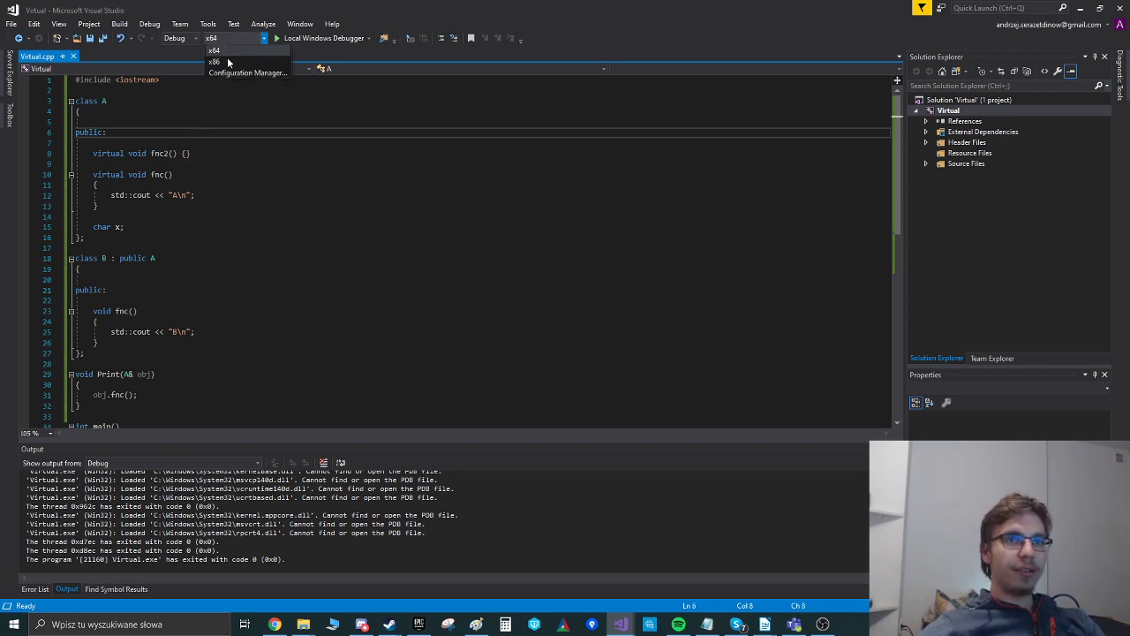
Keep x64 as the build platform and scroll down to main in Virtual.cpp
{"action": "left_click", "coordinate": [214, 50]}
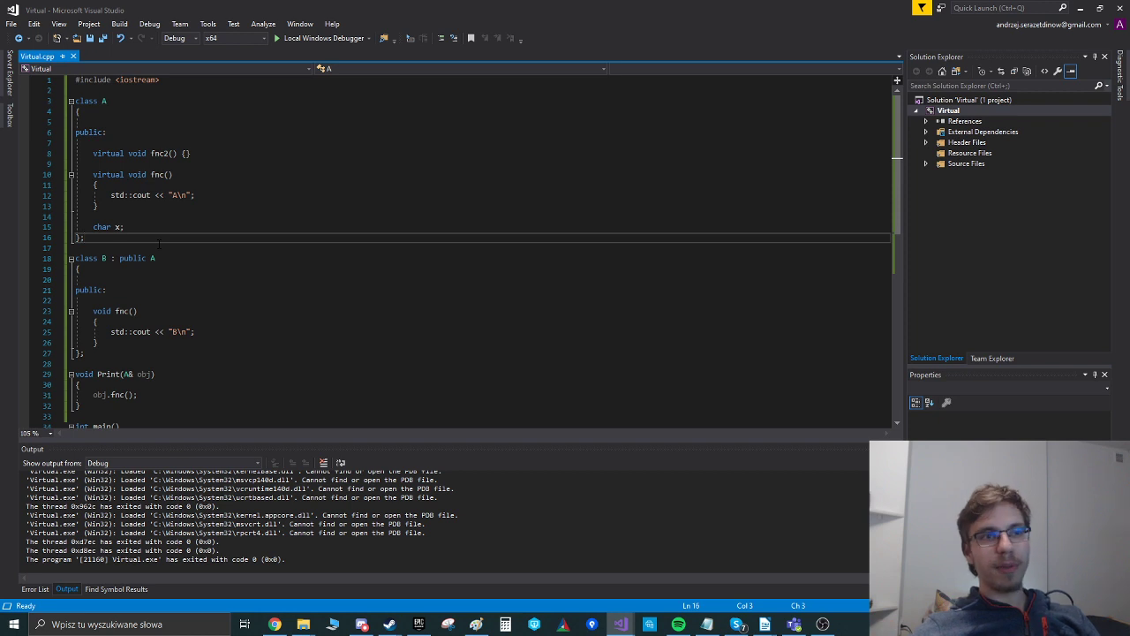
{"action": "scroll", "scroll_direction": "down", "scroll_amount": 3}
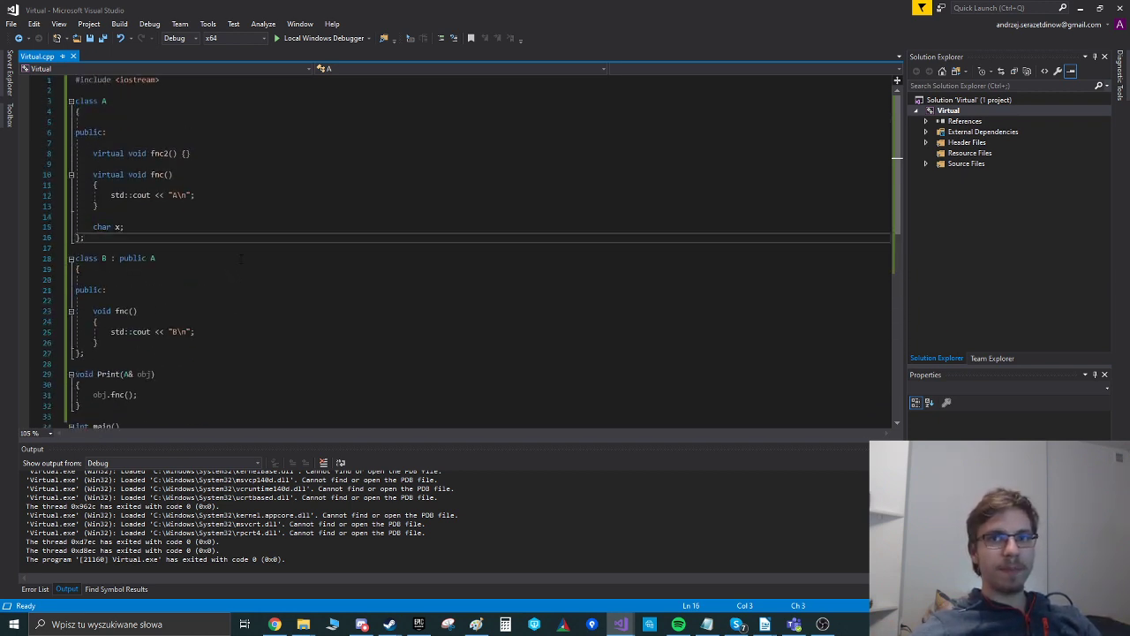
{"action": "scroll", "scroll_direction": "down", "scroll_amount": 3}
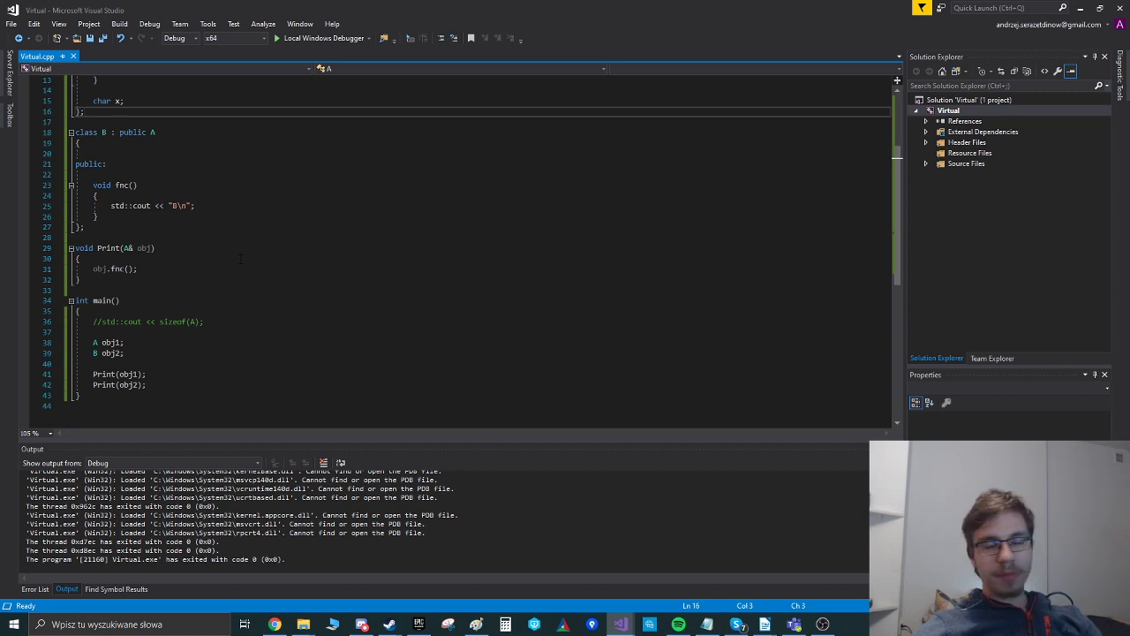